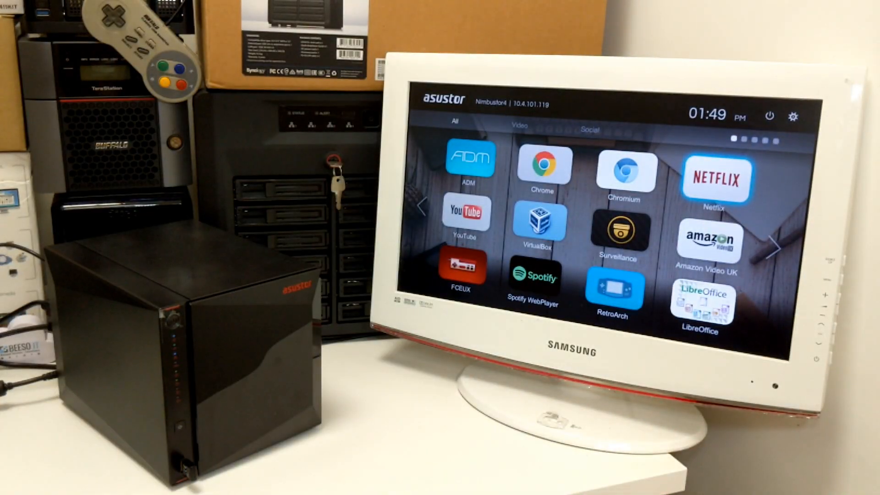
Browse the first page of home tiles and launch Netflix
click(541, 222)
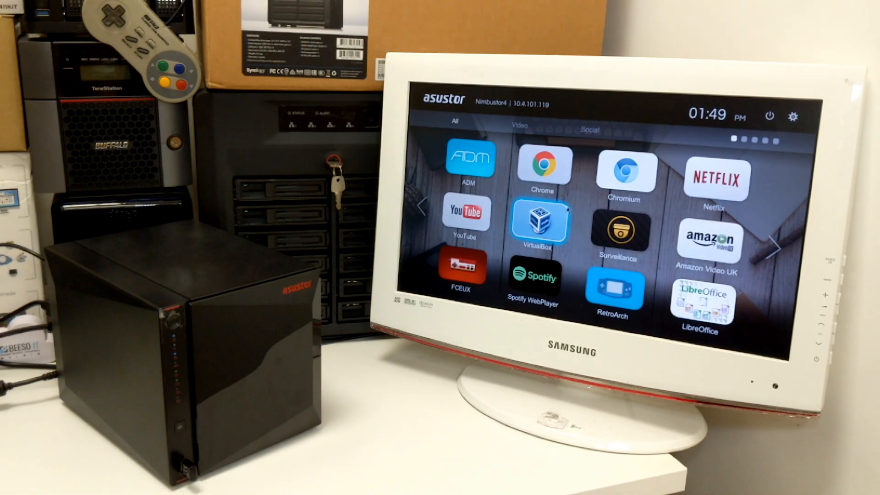
mouse_move(623, 168)
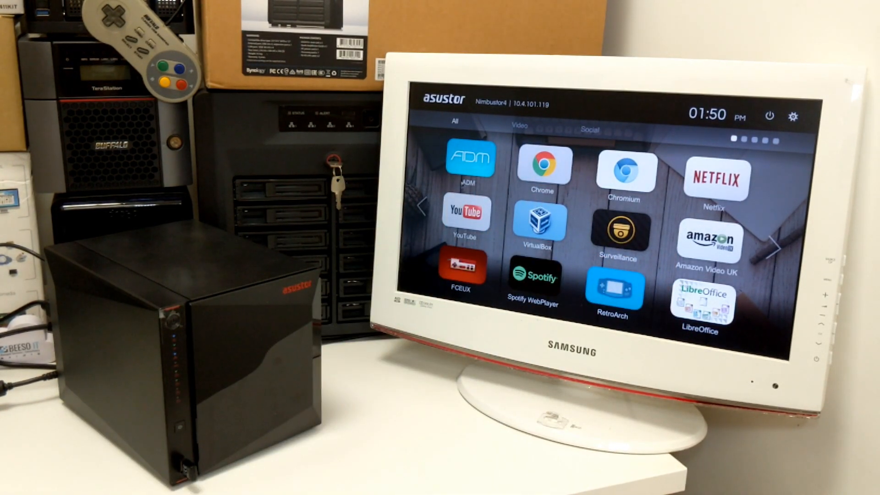
click(469, 163)
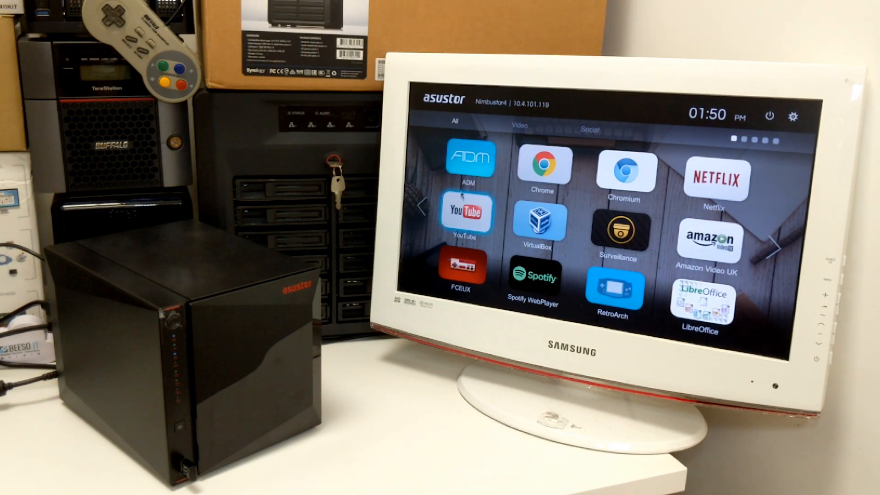
click(470, 163)
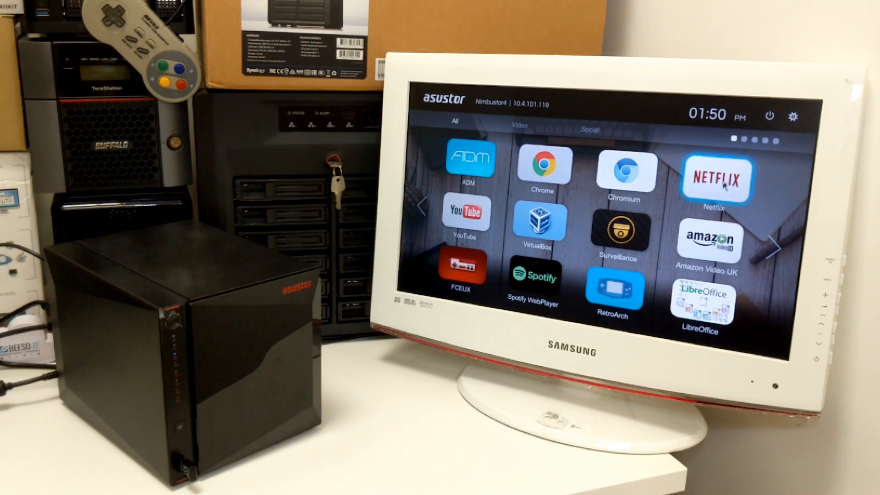
click(715, 179)
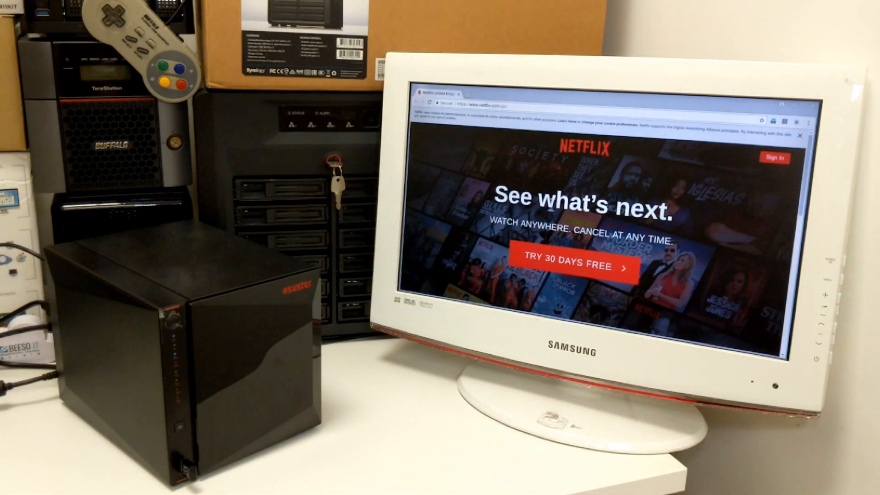
mouse_move(506, 169)
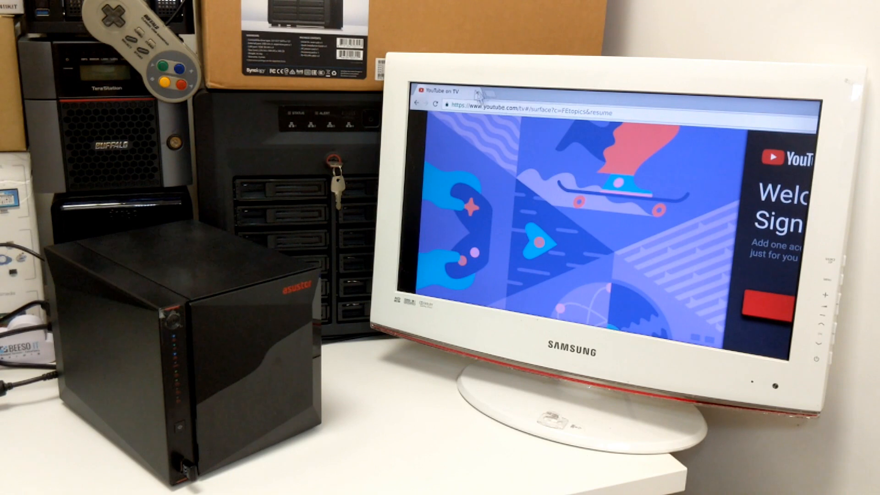
mouse_move(510, 148)
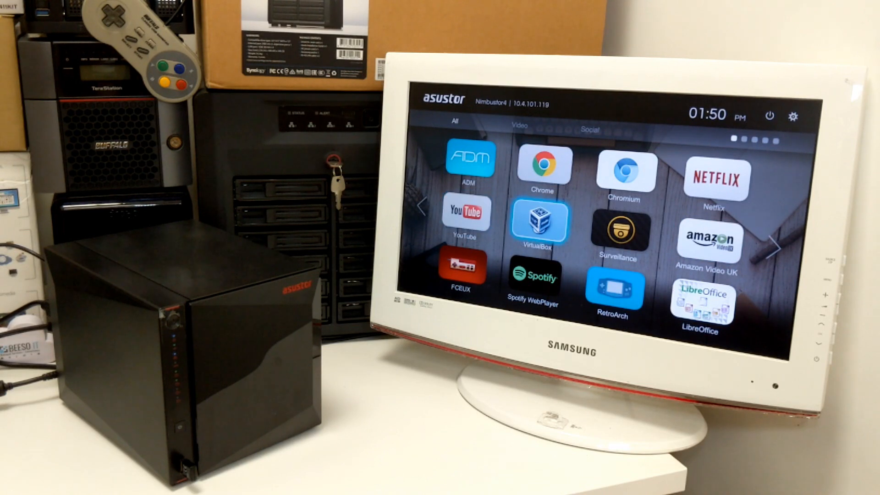
mouse_move(620, 233)
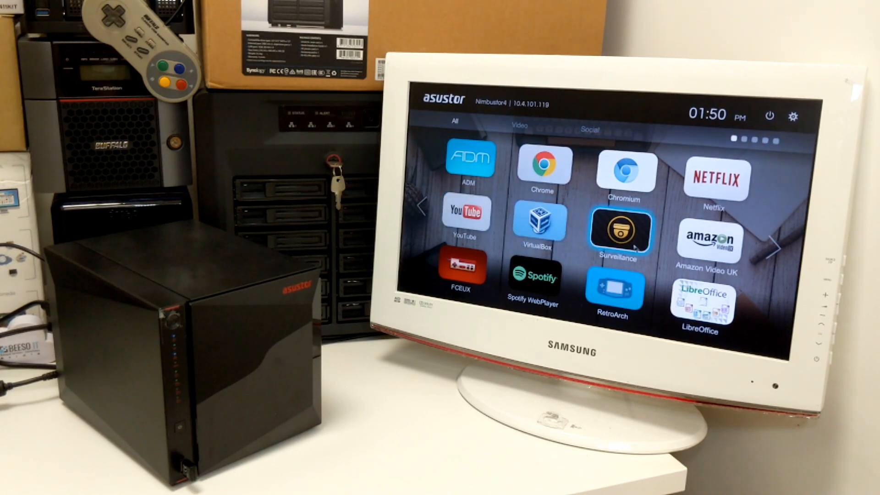
Launch the Surveillance camera view and Amazon Video UK from the home tiles
click(620, 230)
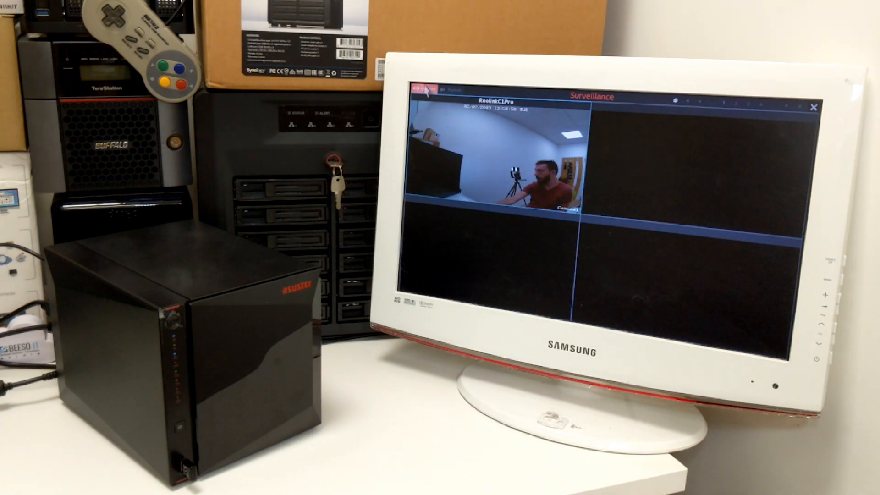
mouse_move(561, 188)
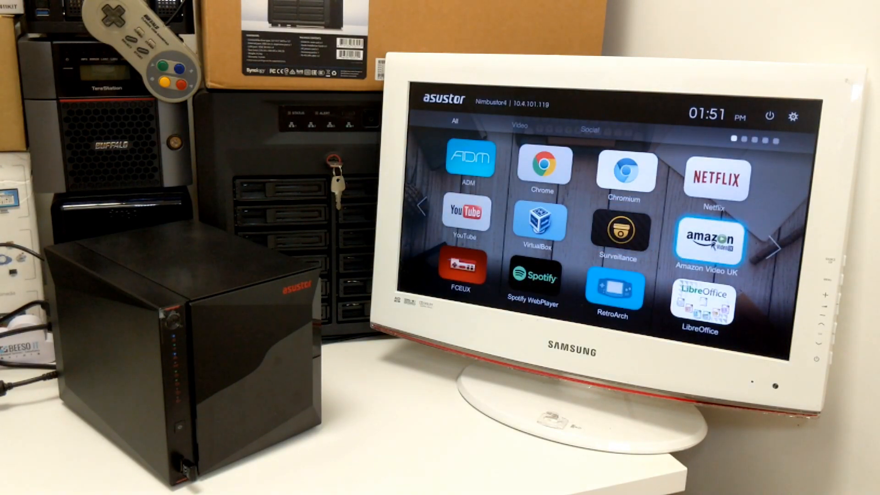
click(707, 238)
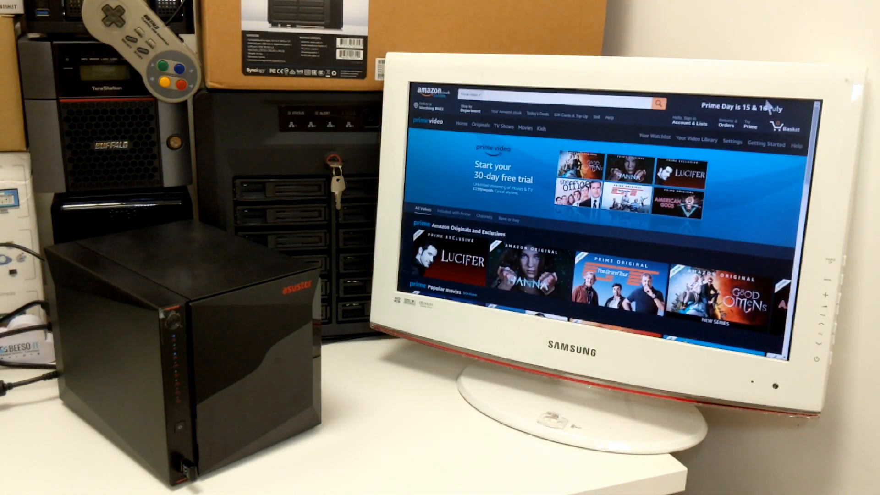
scroll(down, 3)
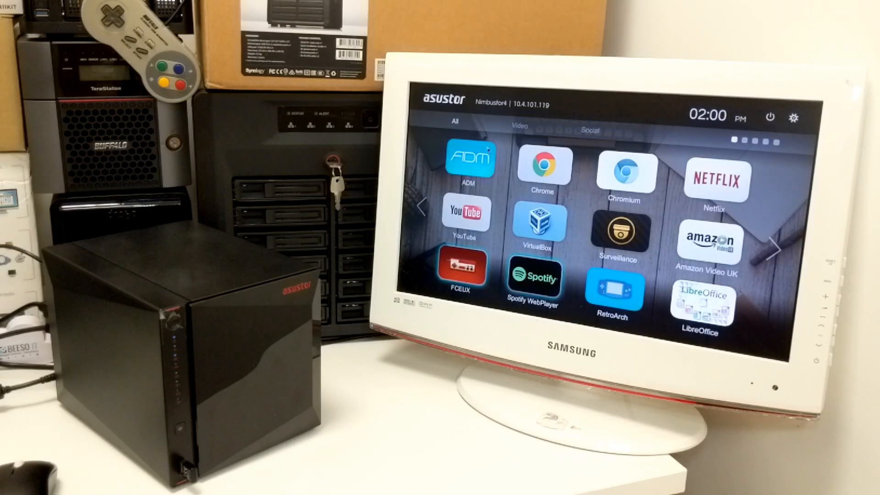
Advance to the second page of apps showing Twitch, Firefox and Facebook
click(462, 276)
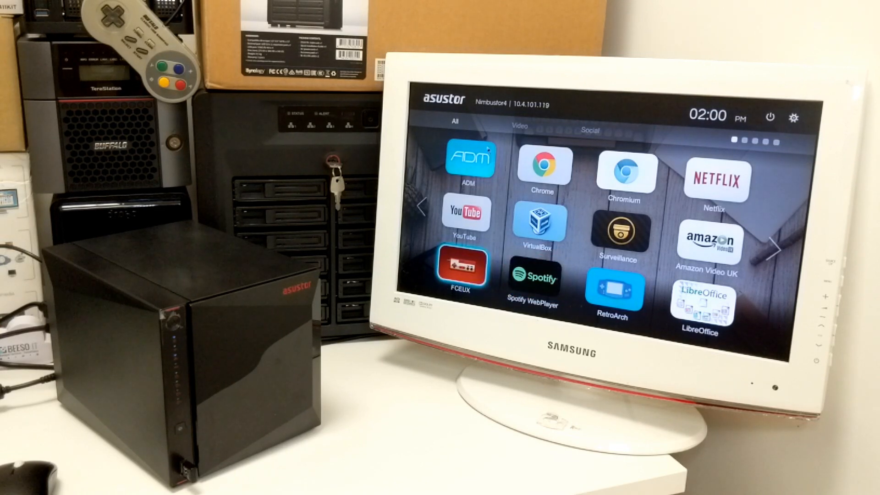
click(533, 279)
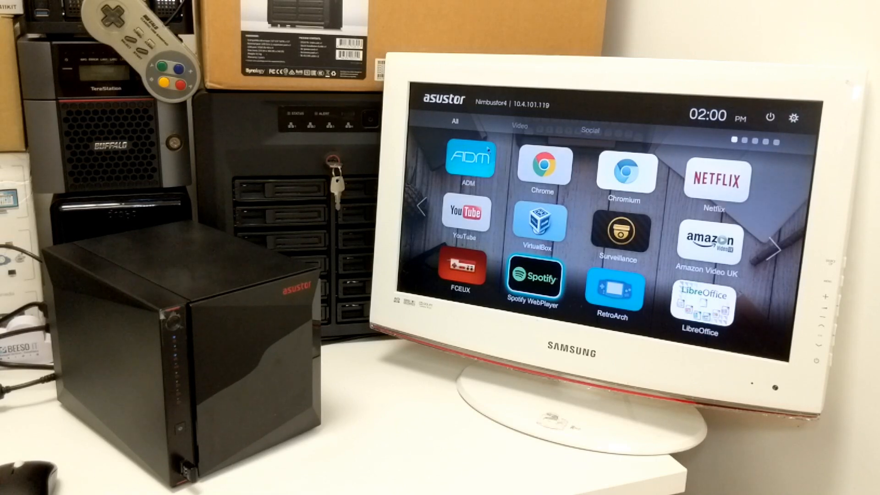
click(611, 291)
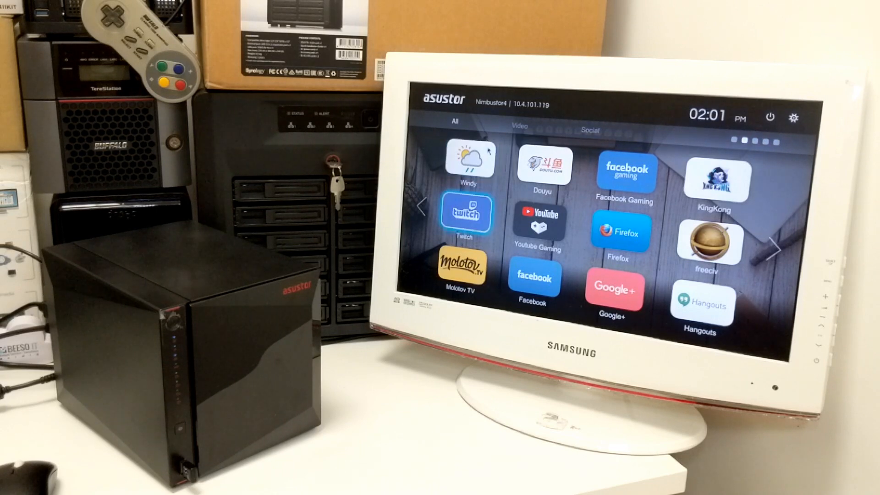
Page through to the last page of apps and launch OpenPHT to its setup welcome screen
click(624, 170)
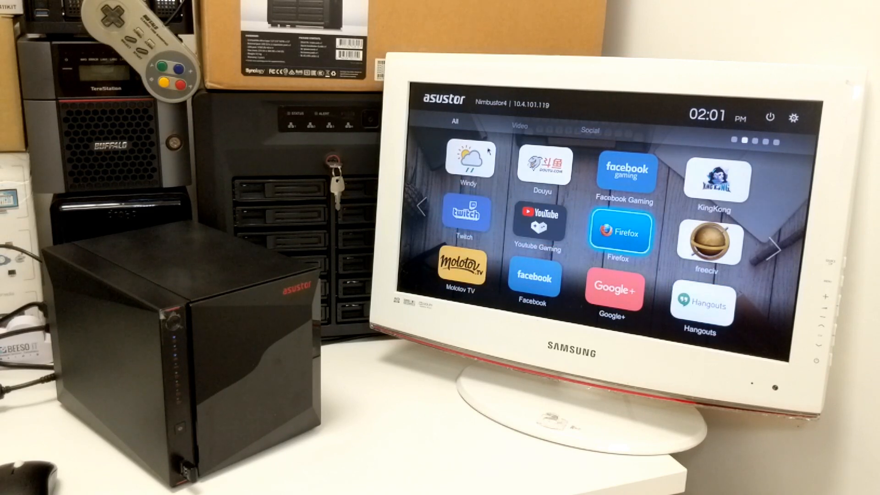
click(775, 250)
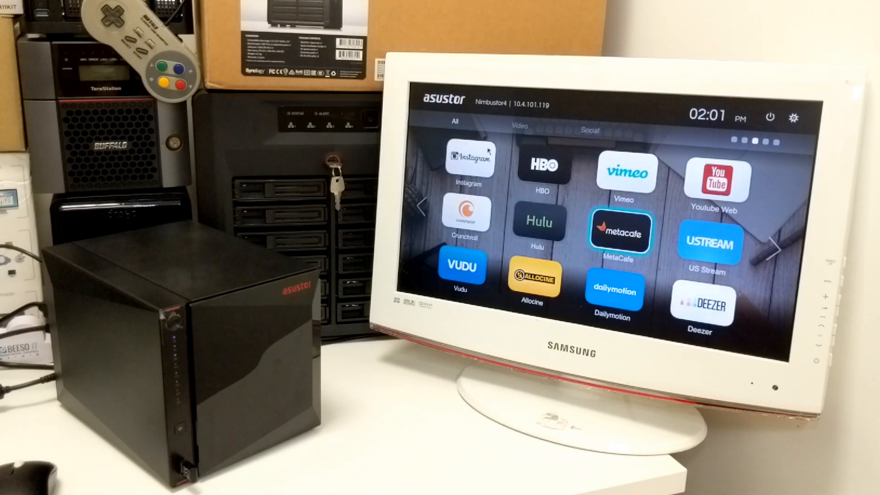
click(701, 304)
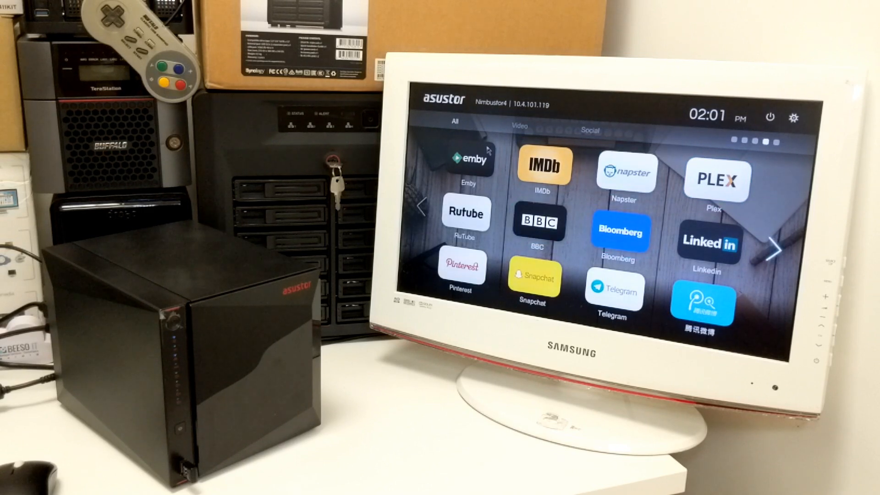
click(465, 214)
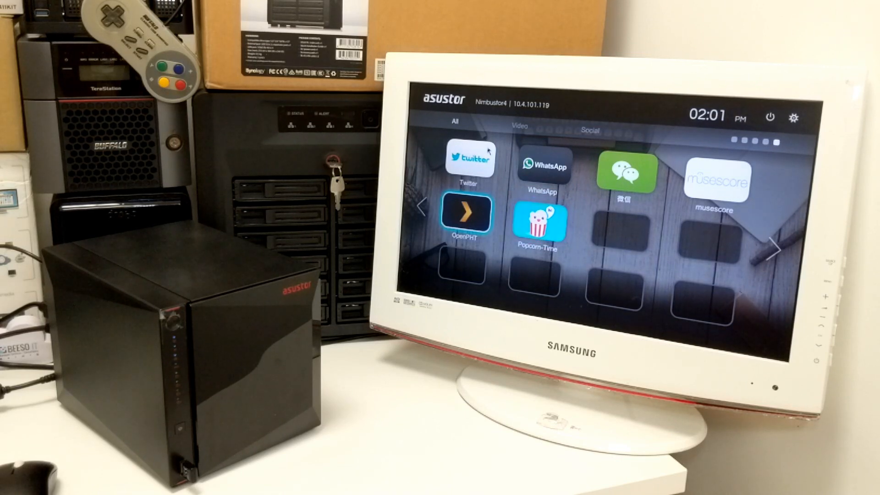
click(466, 214)
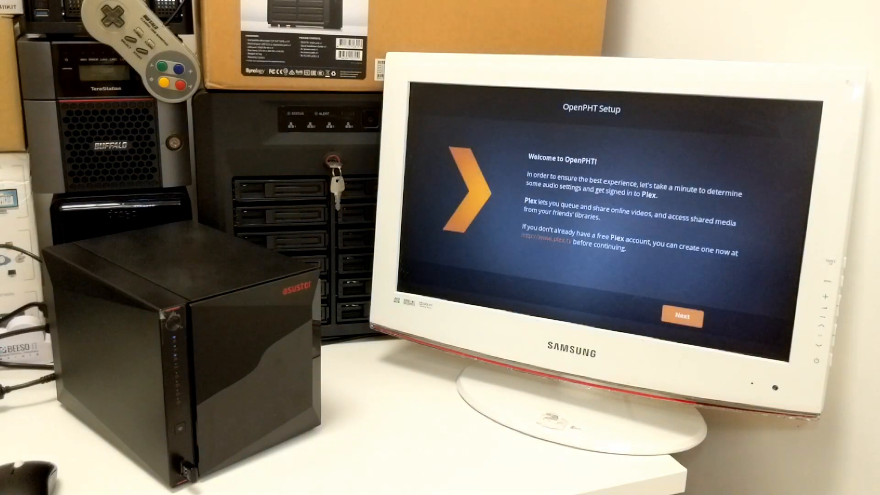
Keep HDMI audio, cancel the Plex sign-in and return to the Portal app page
click(682, 317)
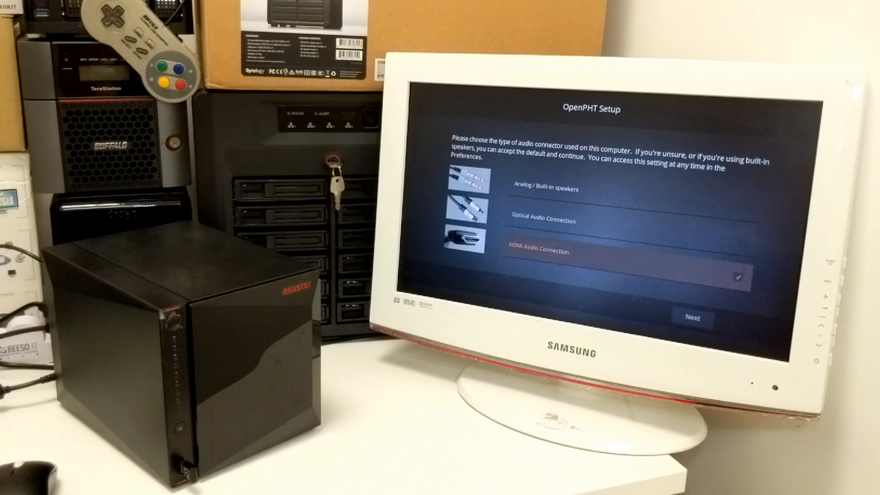
click(692, 318)
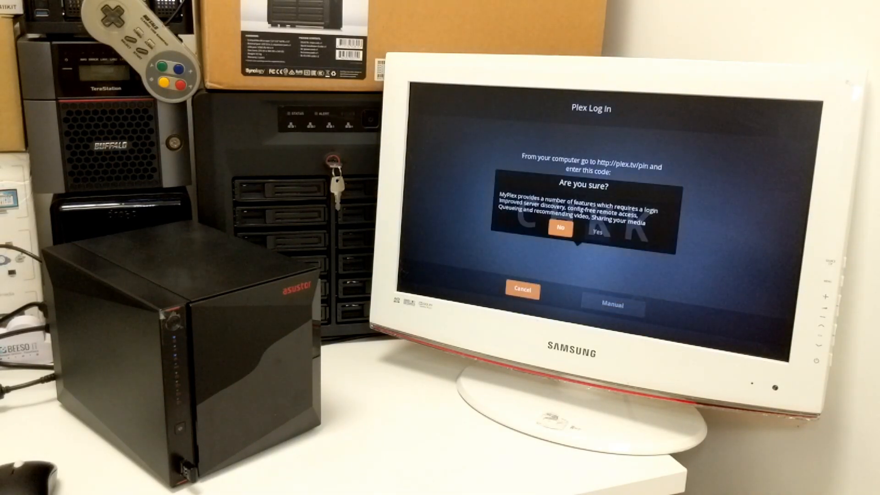
click(558, 230)
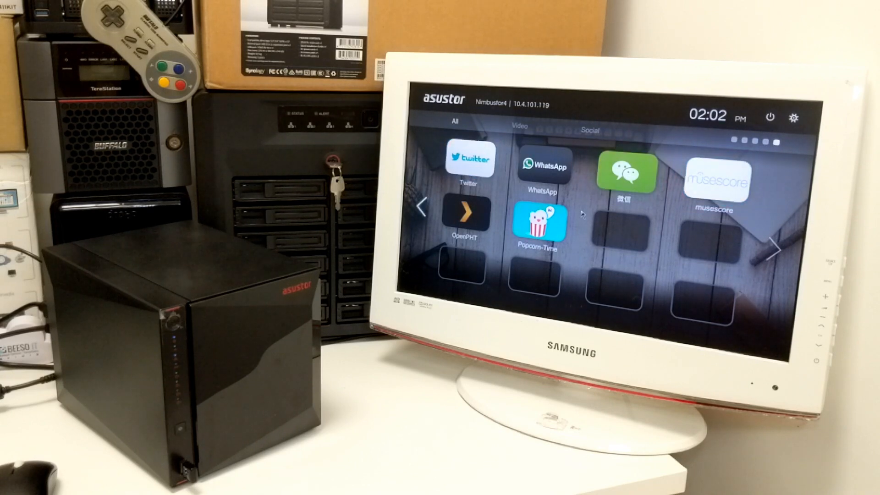
Page back to the first page of apps
click(773, 250)
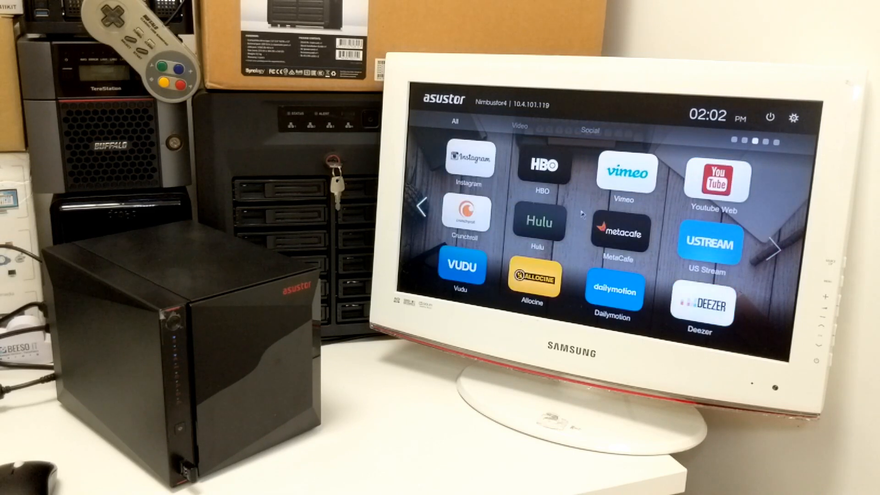
click(619, 232)
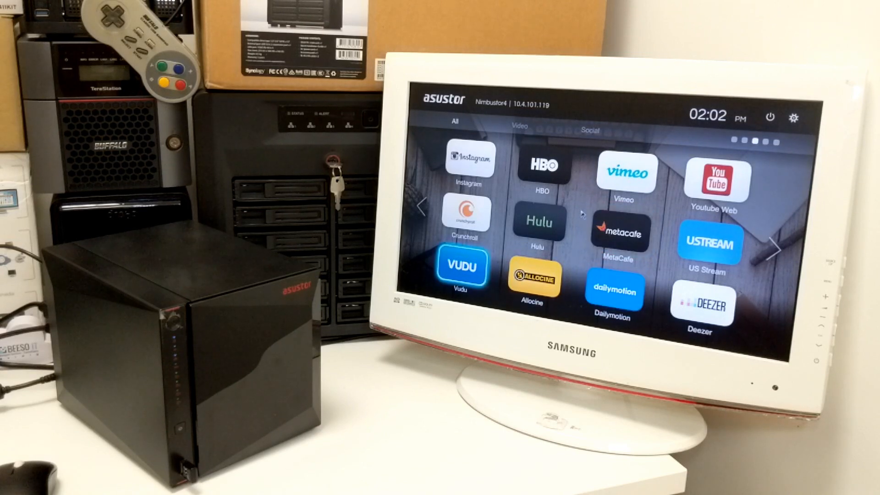
click(773, 247)
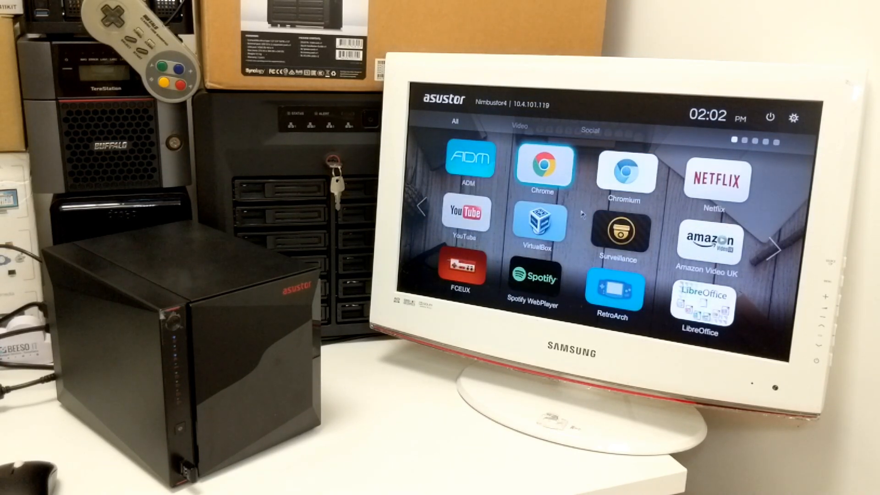
mouse_move(540, 223)
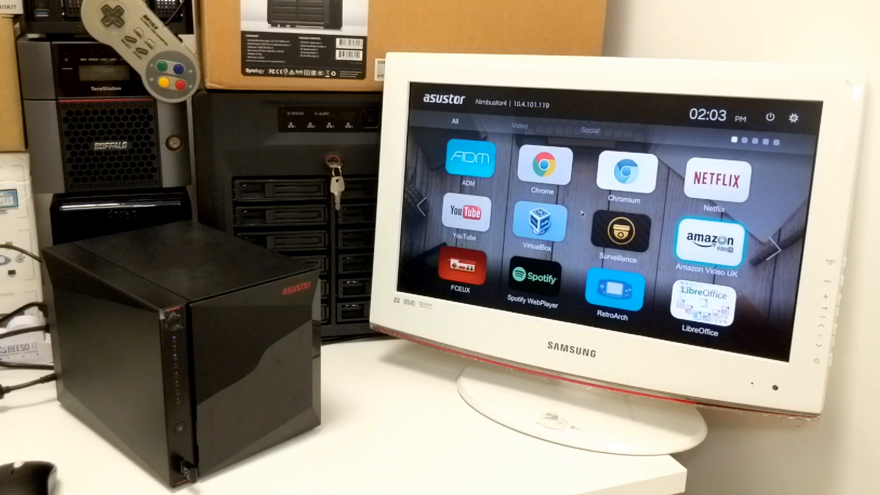
click(461, 271)
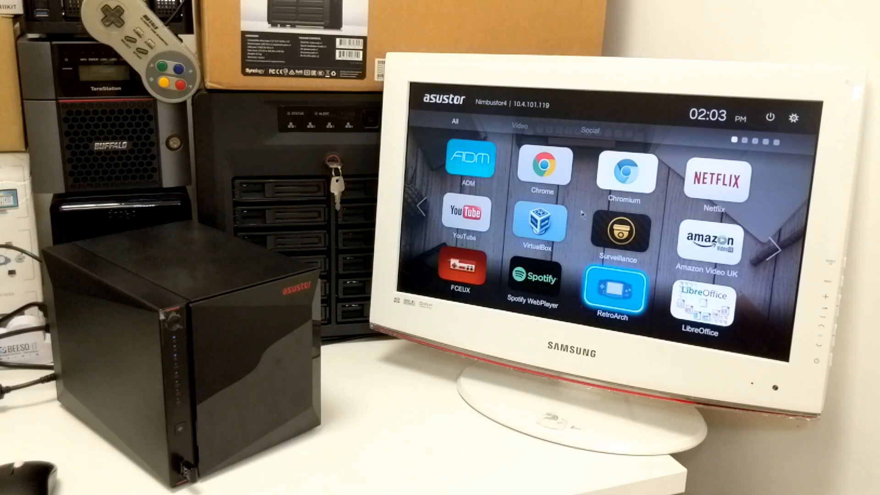
Launch LibreOffice to its Start Center and bring up the File menu
click(700, 302)
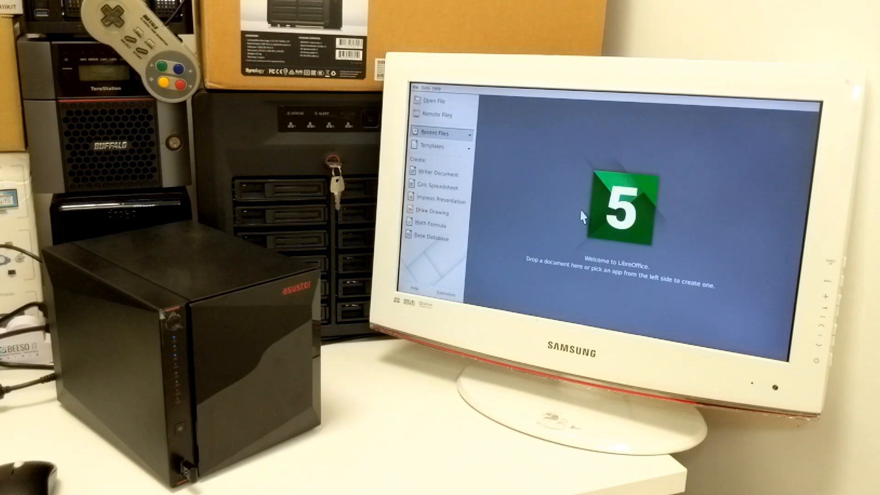
click(417, 90)
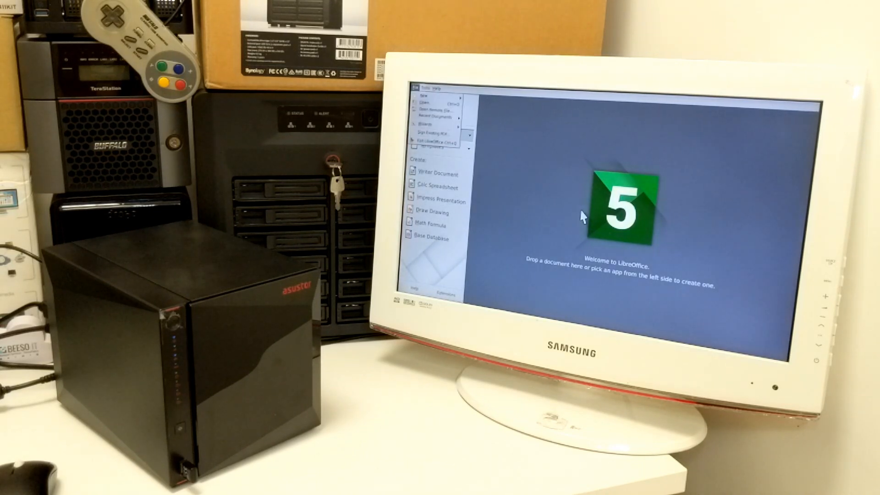